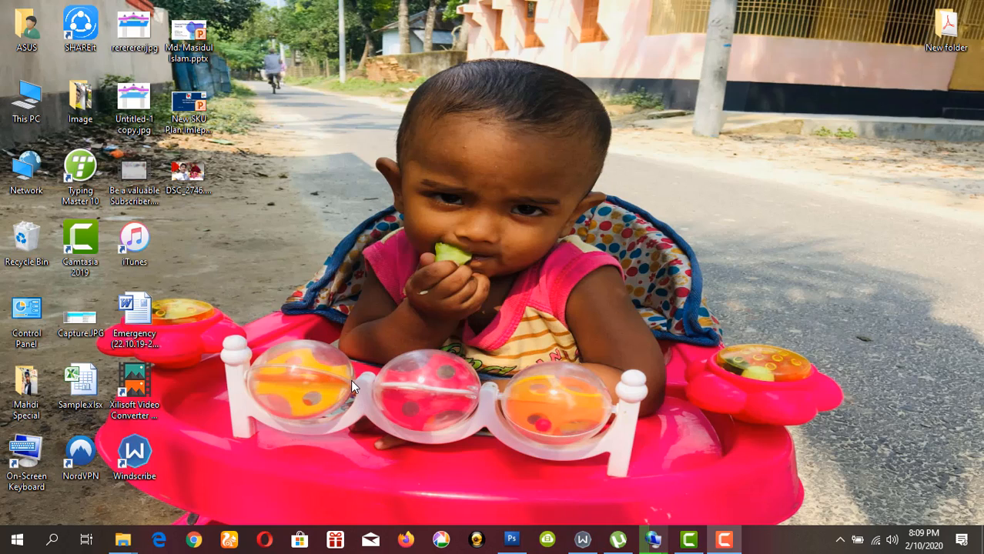
{"action": "mouse_move", "coordinate": [355, 382]}
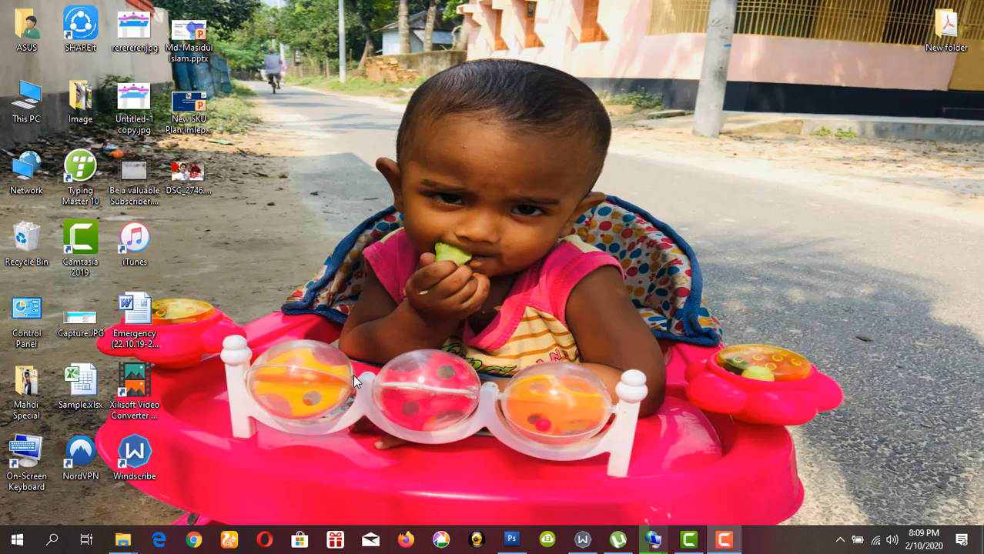
{"action": "mouse_move", "coordinate": [351, 366]}
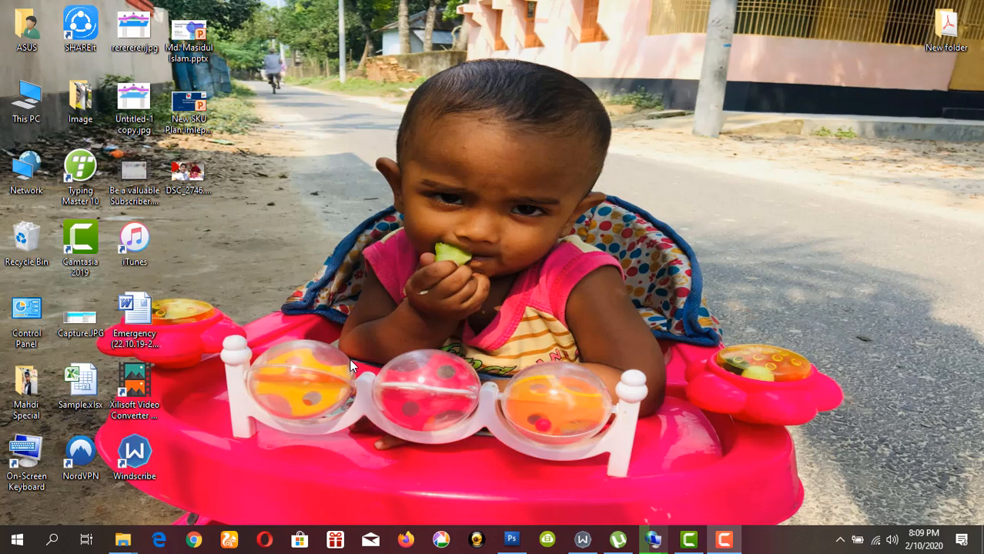
{"action": "mouse_move", "coordinate": [283, 410]}
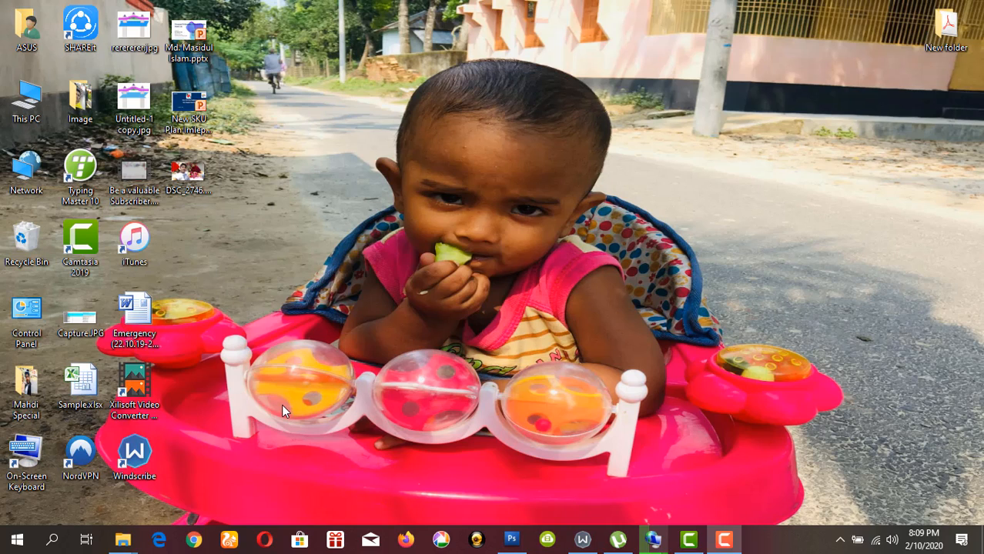
{"action": "mouse_move", "coordinate": [244, 438]}
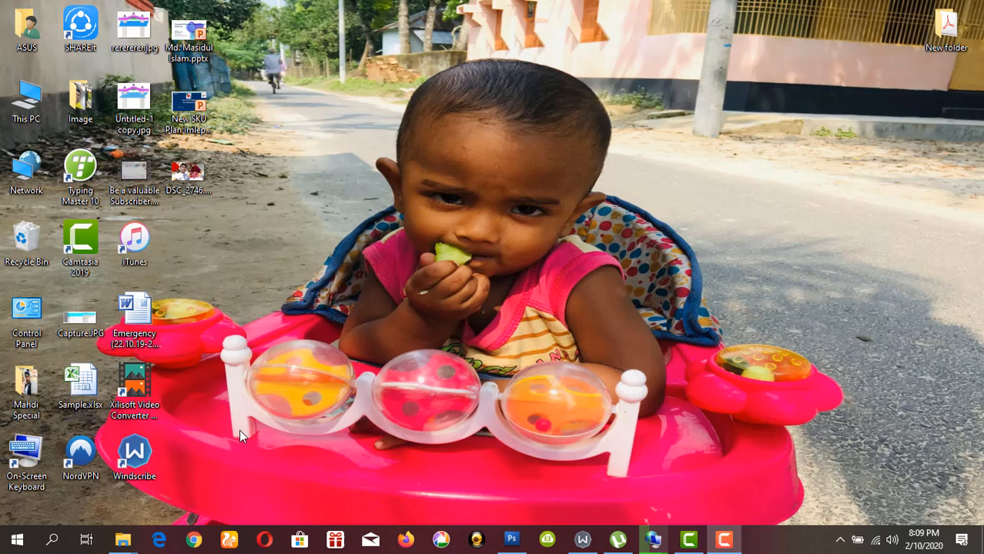
{"action": "mouse_move", "coordinate": [243, 431]}
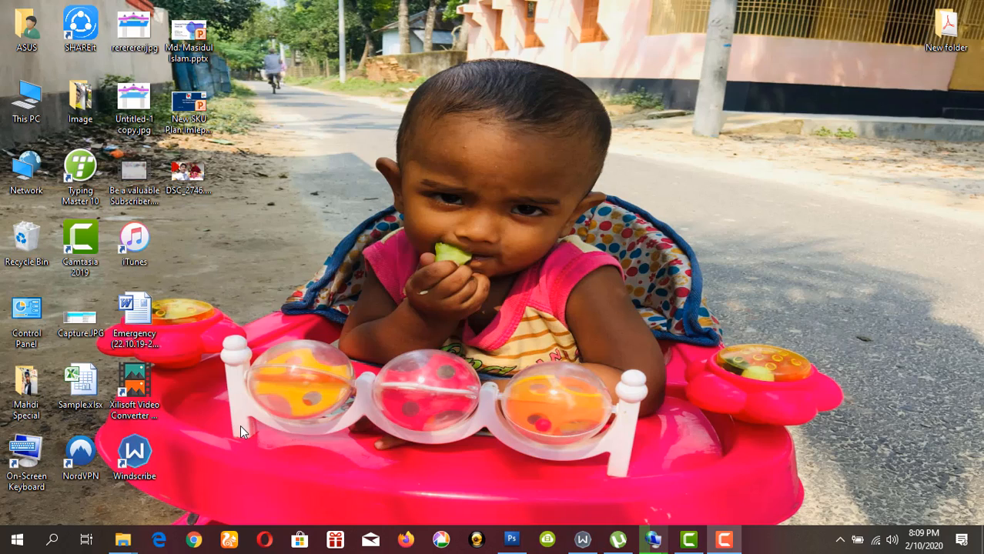
{"action": "mouse_move", "coordinate": [219, 474]}
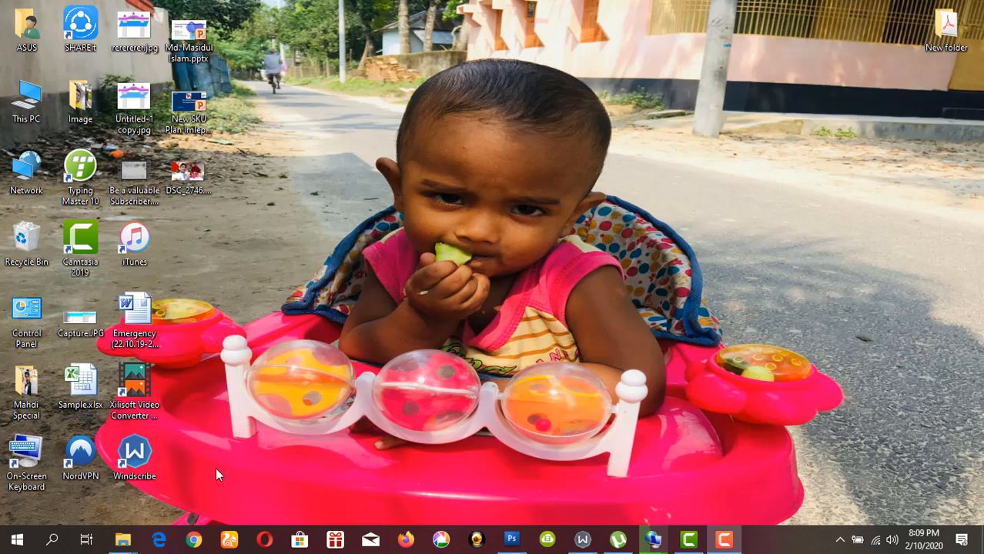
{"action": "mouse_move", "coordinate": [216, 471]}
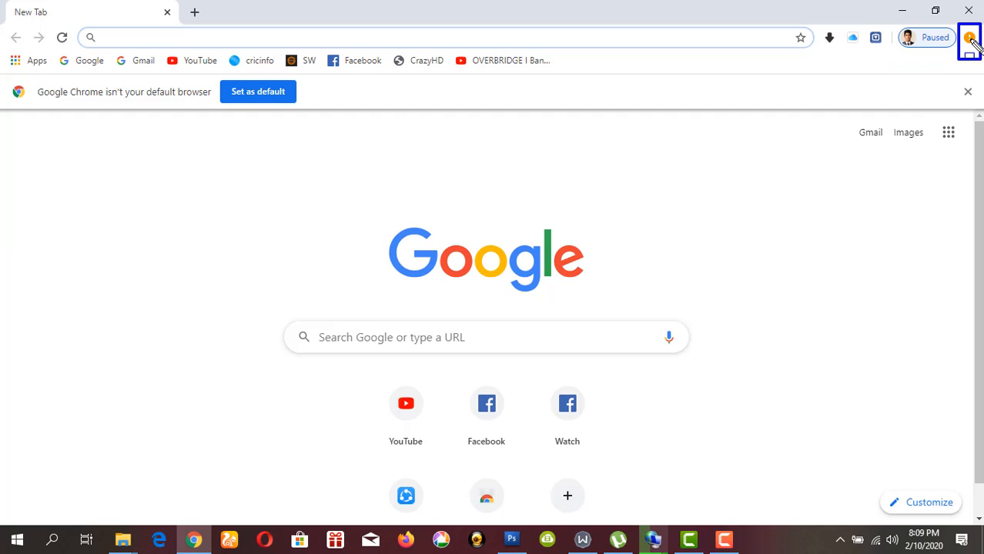
{"action": "mouse_move", "coordinate": [788, 300]}
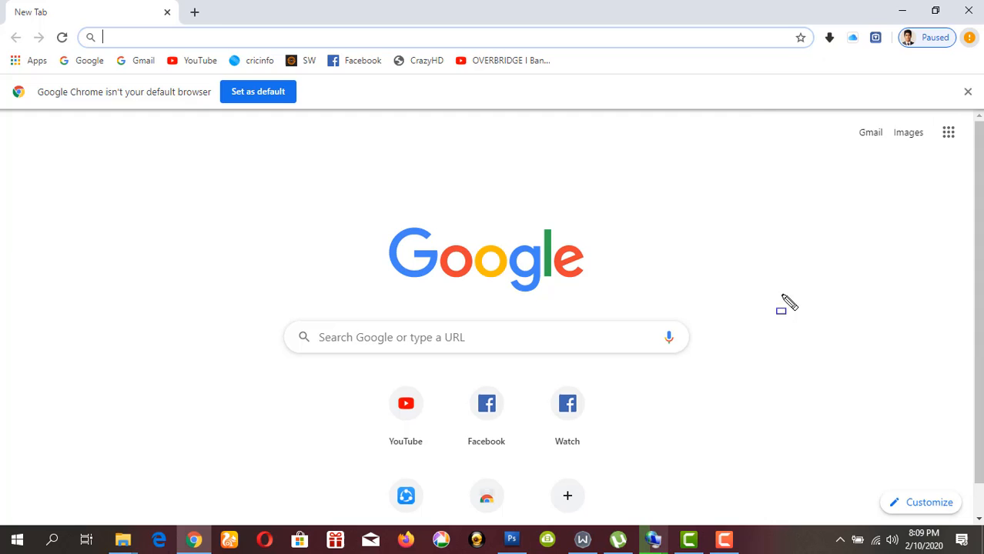
{"action": "mouse_move", "coordinate": [803, 313]}
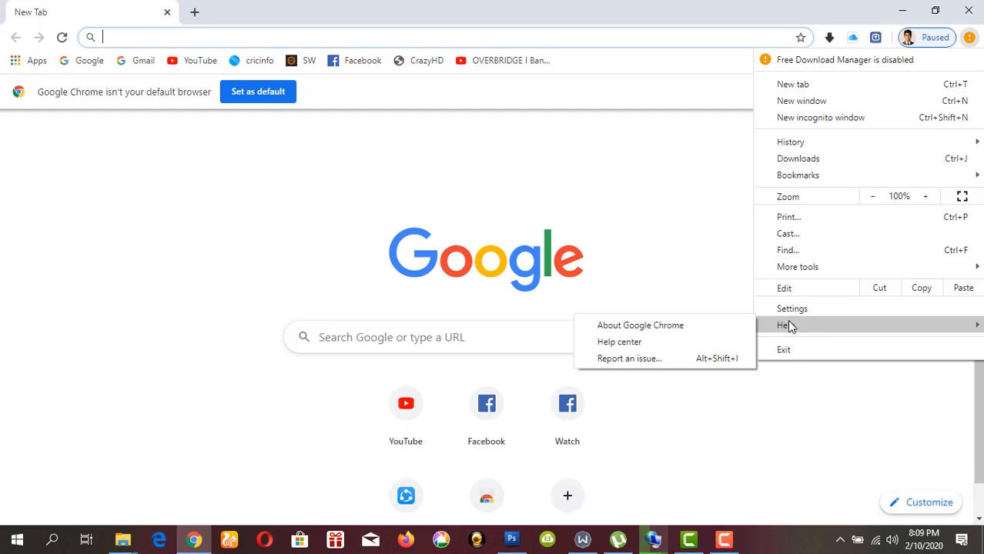
{"action": "mouse_move", "coordinate": [639, 325]}
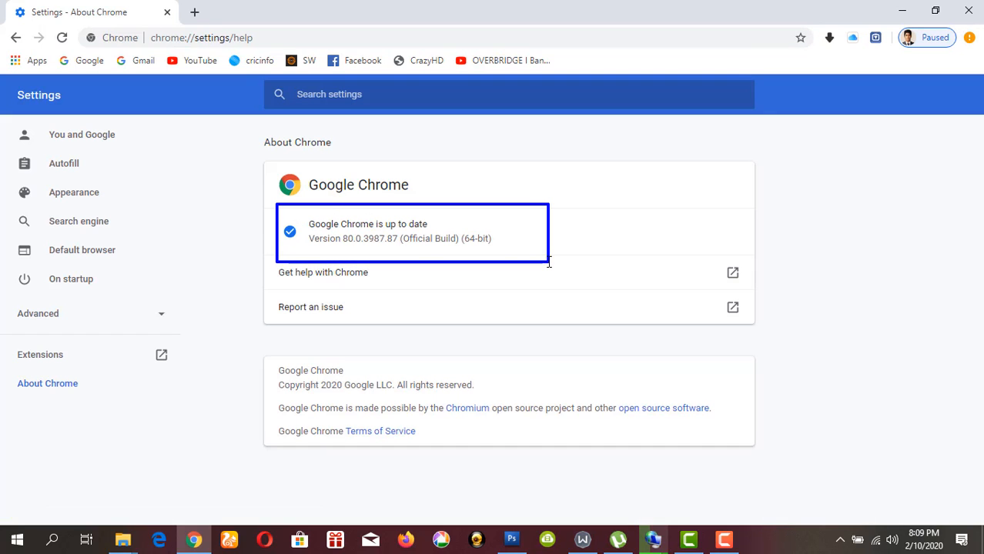
{"action": "mouse_move", "coordinate": [353, 249]}
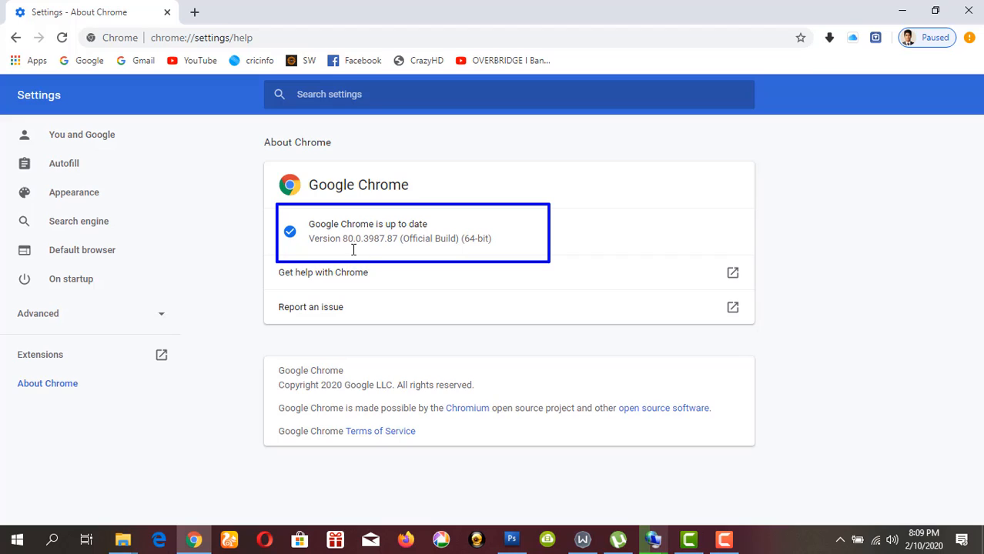
{"action": "mouse_move", "coordinate": [364, 244]}
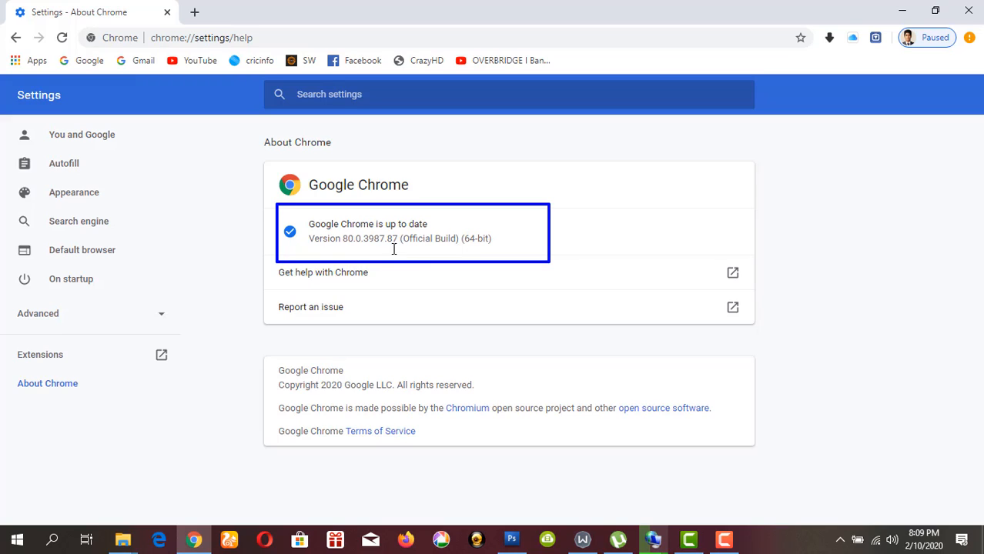
{"action": "mouse_move", "coordinate": [400, 236]}
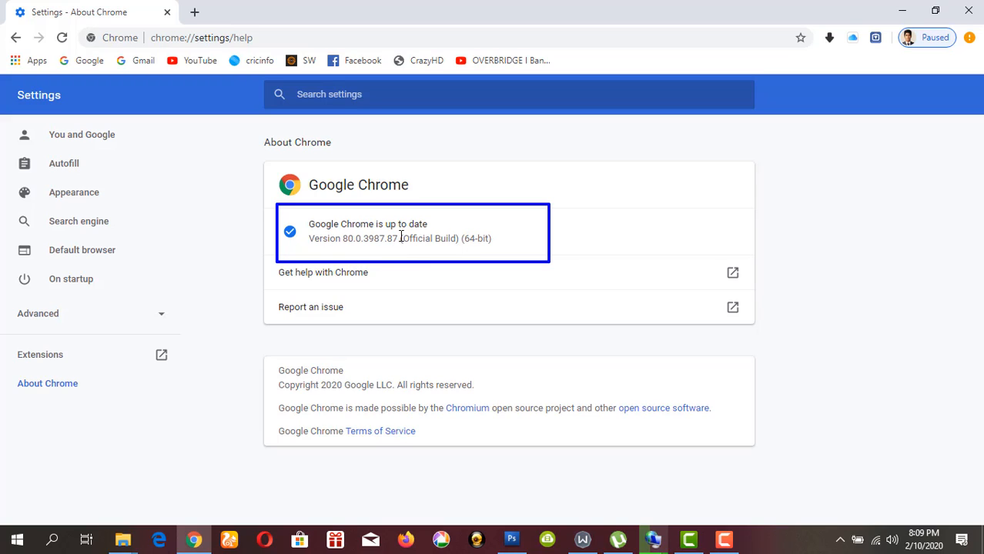
{"action": "mouse_move", "coordinate": [385, 235]}
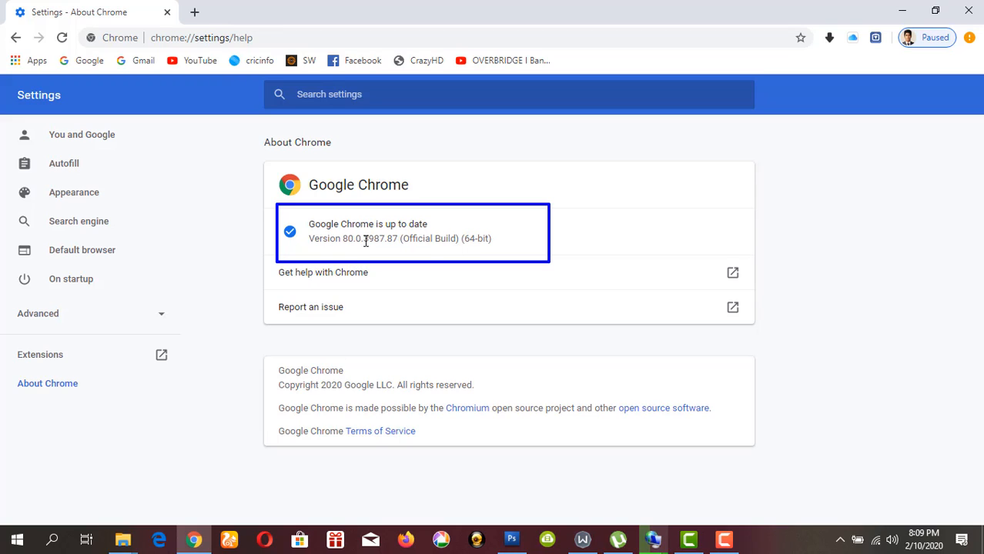
{"action": "mouse_move", "coordinate": [694, 186]}
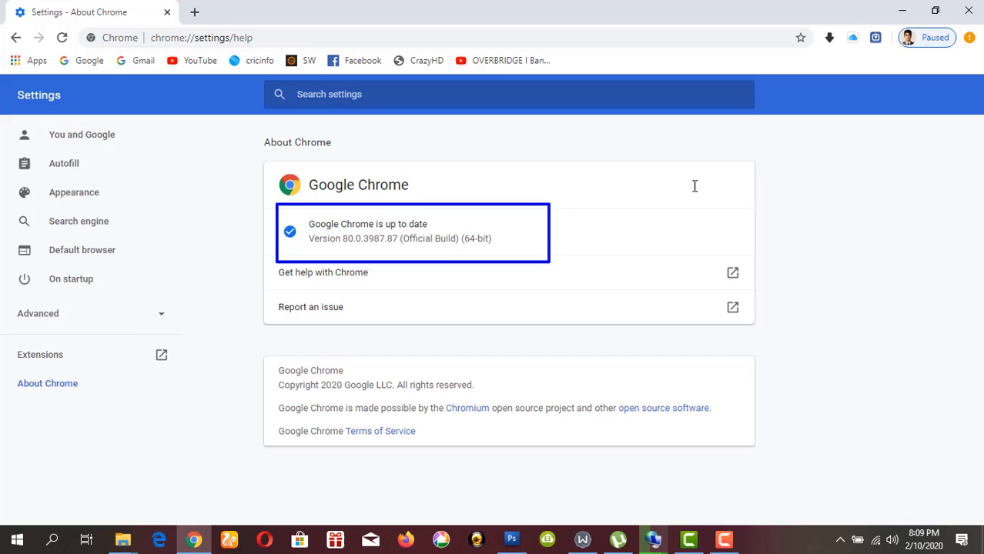
{"action": "mouse_move", "coordinate": [671, 179]}
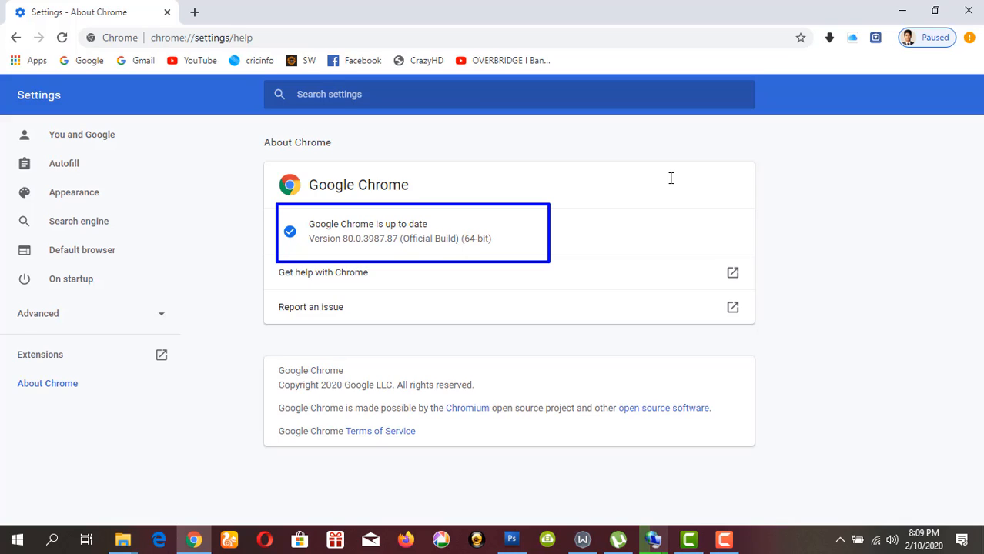
{"action": "mouse_move", "coordinate": [674, 174]}
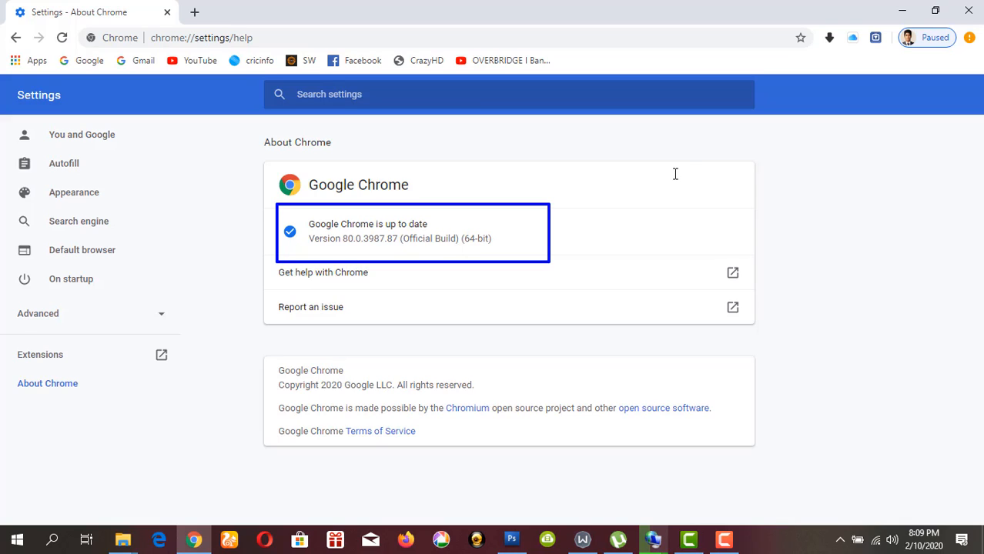
{"action": "mouse_move", "coordinate": [636, 173]}
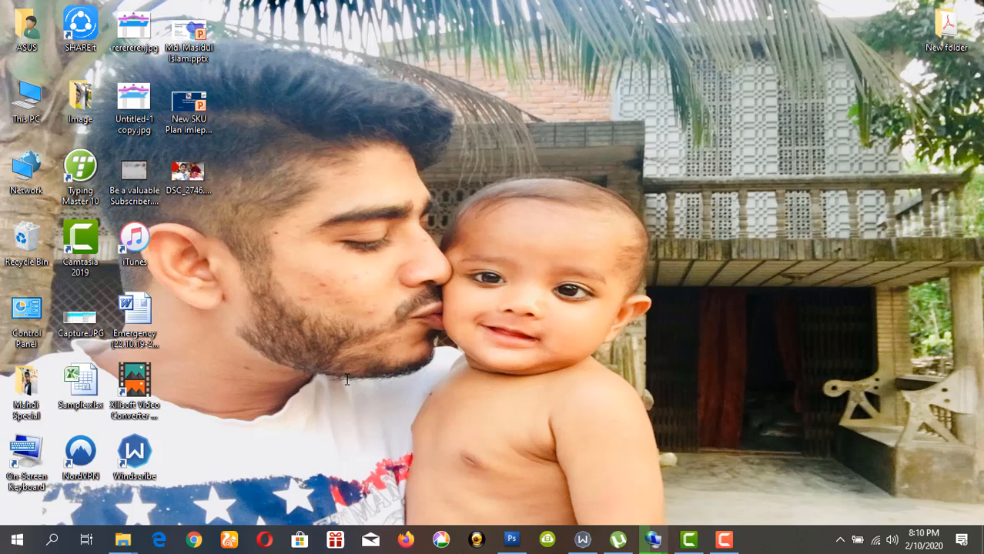
Return from the Windows desktop to Chrome's new tab page via the taskbar icon
{"action": "left_click", "coordinate": [194, 539]}
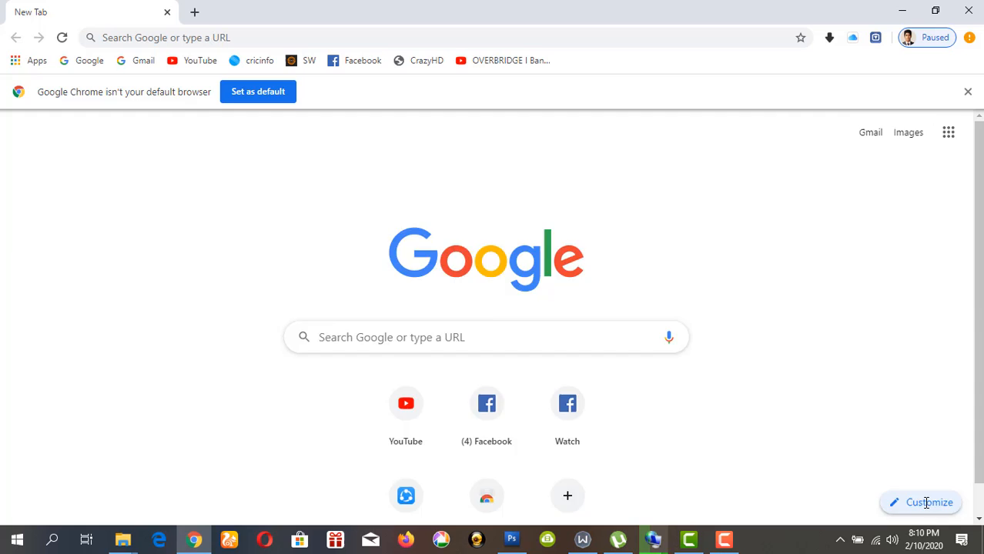
Apply the first rocky lakeside image from the Landscapes collection as the new tab background
{"action": "left_click", "coordinate": [927, 502]}
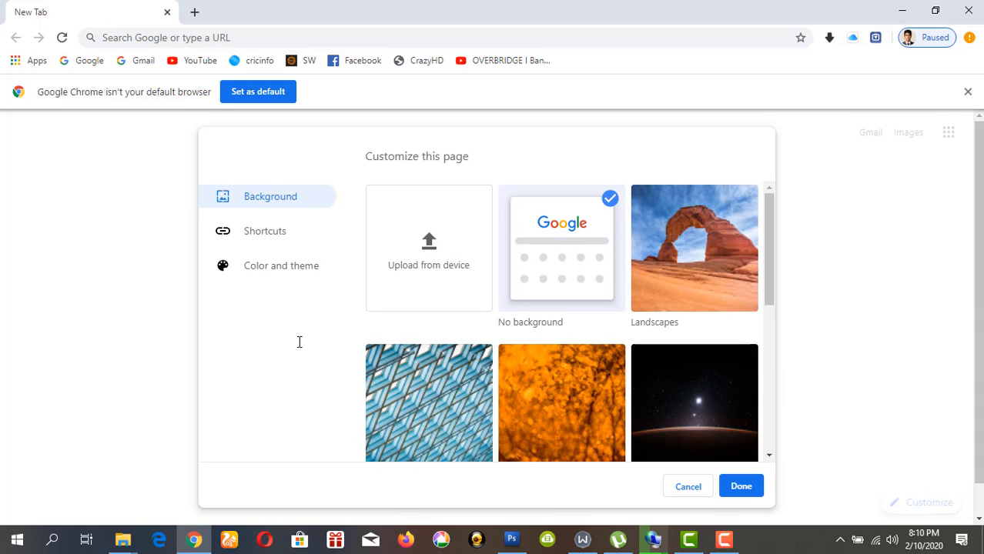
{"action": "mouse_move", "coordinate": [367, 265]}
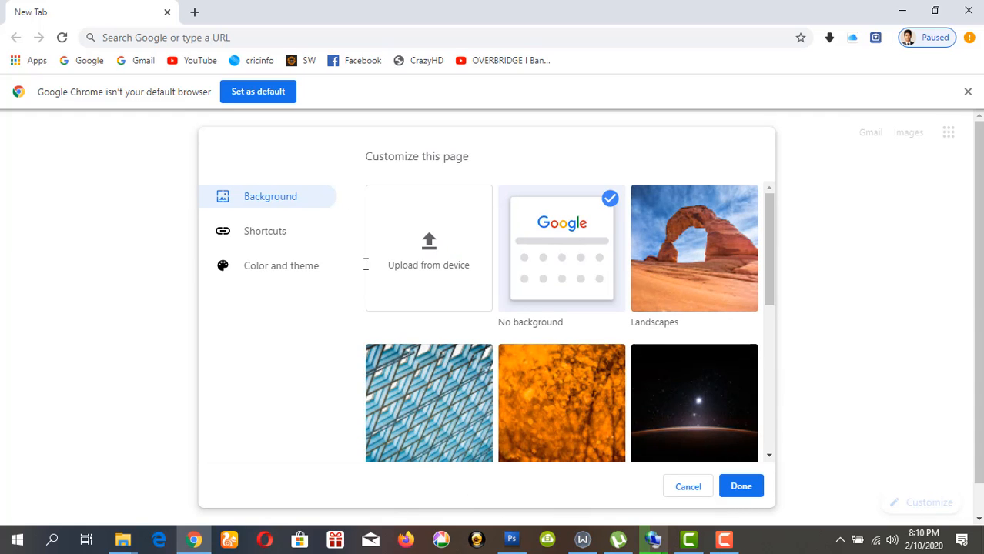
{"action": "mouse_move", "coordinate": [429, 265]}
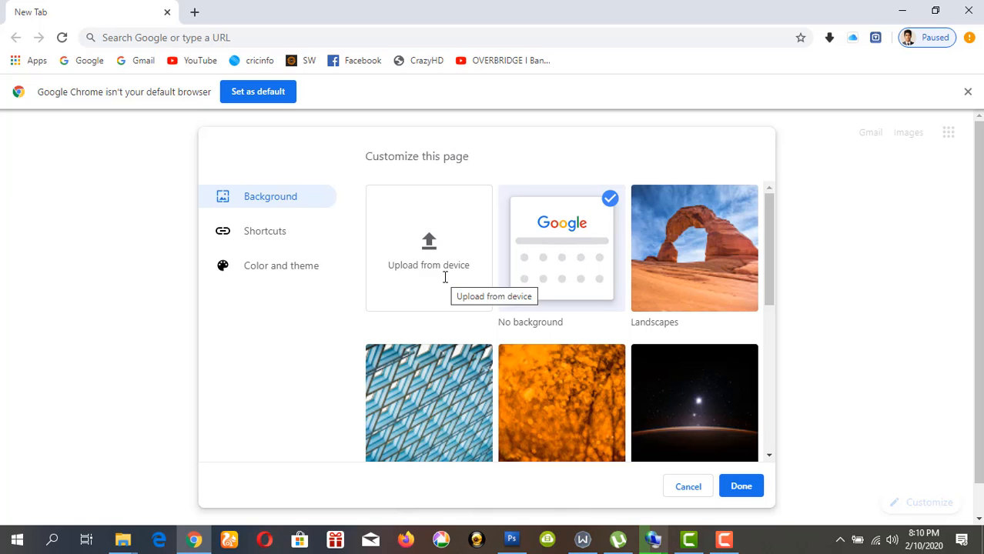
{"action": "scroll", "scroll_direction": "down", "scroll_amount": 3}
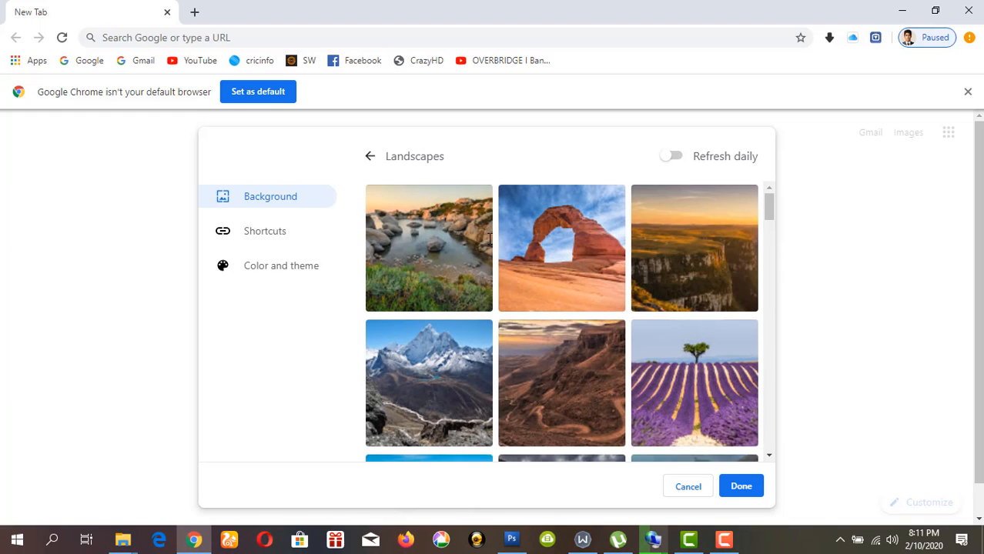
{"action": "left_click", "coordinate": [428, 248]}
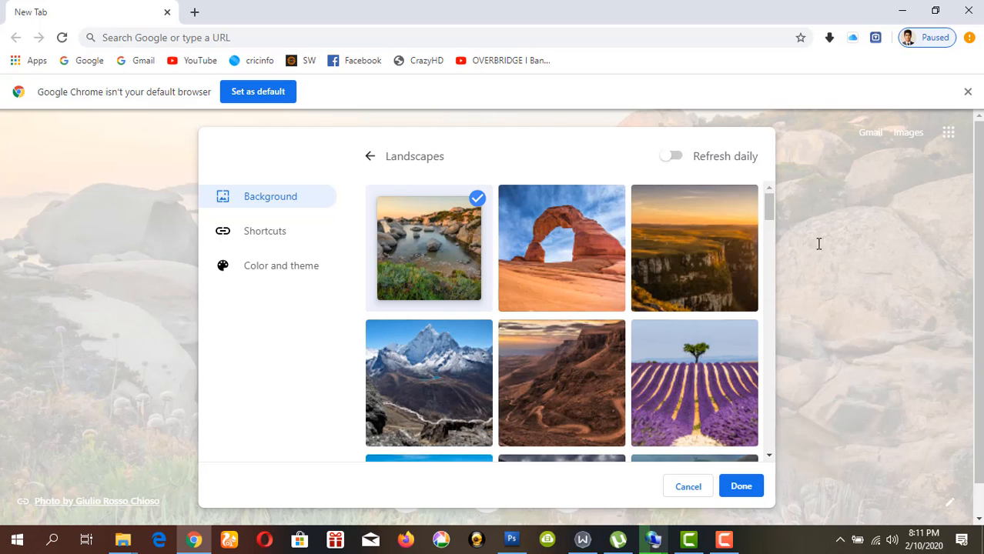
{"action": "left_click", "coordinate": [370, 157]}
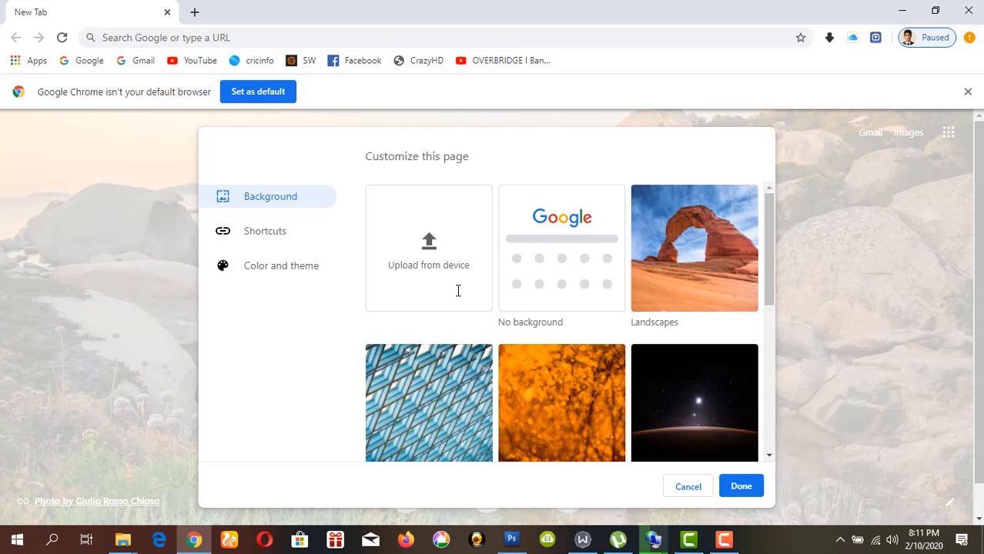
{"action": "mouse_move", "coordinate": [428, 261]}
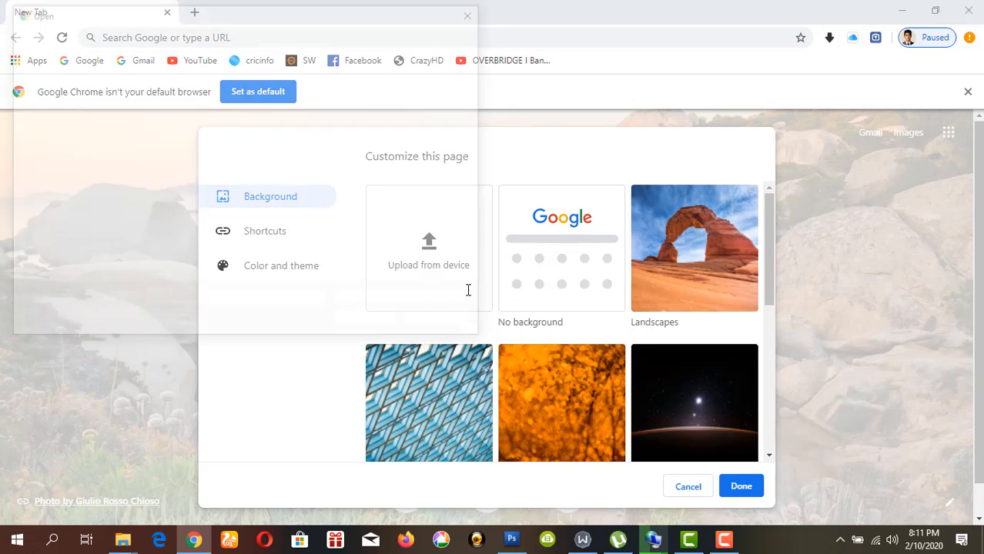
Upload DSC_2746.JPG from the Desktop as the new tab background
{"action": "left_click", "coordinate": [428, 254]}
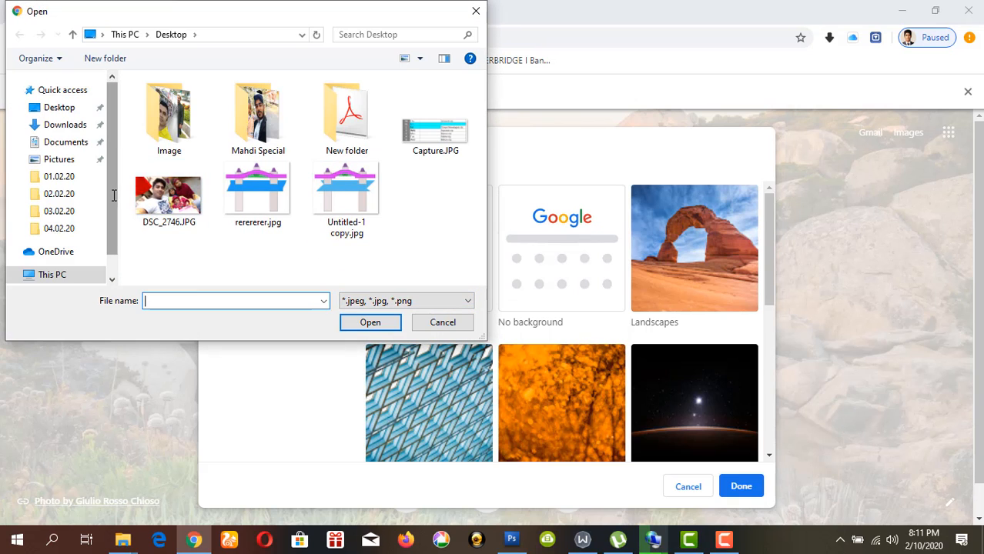
{"action": "left_click", "coordinate": [170, 194]}
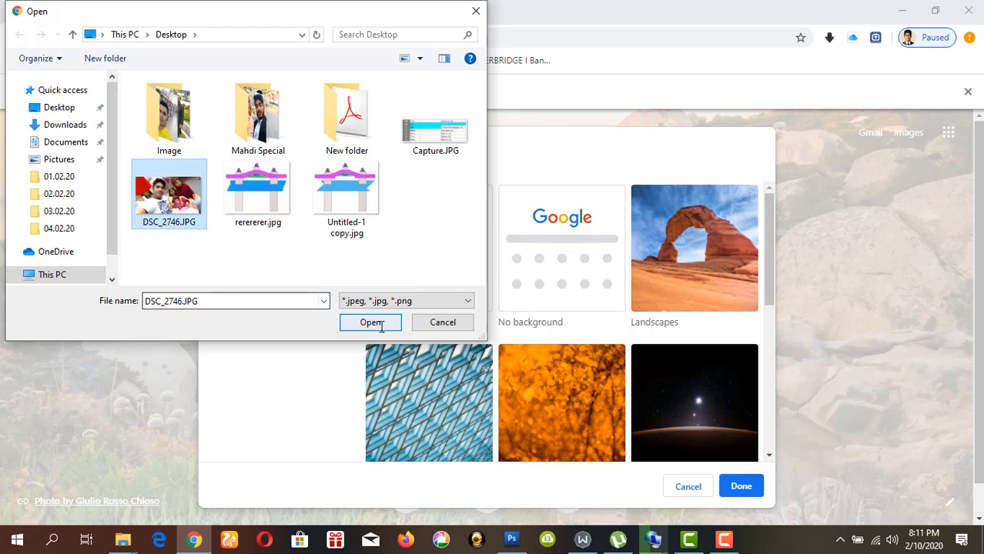
{"action": "left_click", "coordinate": [371, 324]}
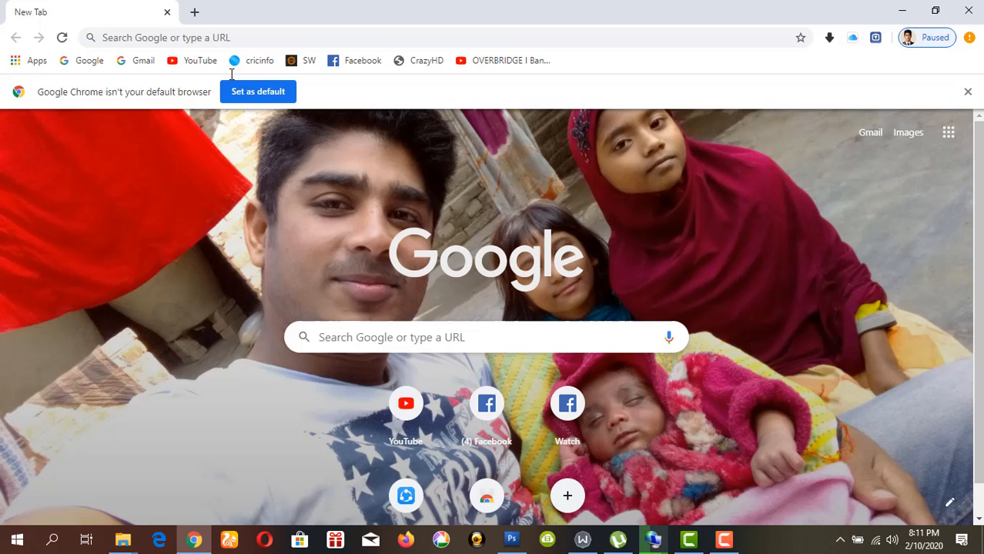
{"action": "mouse_move", "coordinate": [323, 200]}
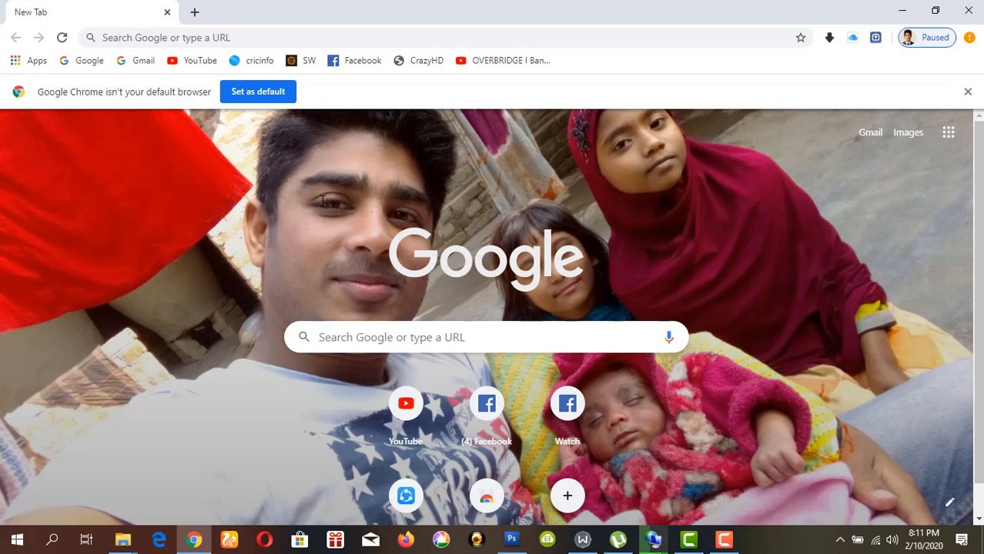
{"action": "mouse_move", "coordinate": [194, 13]}
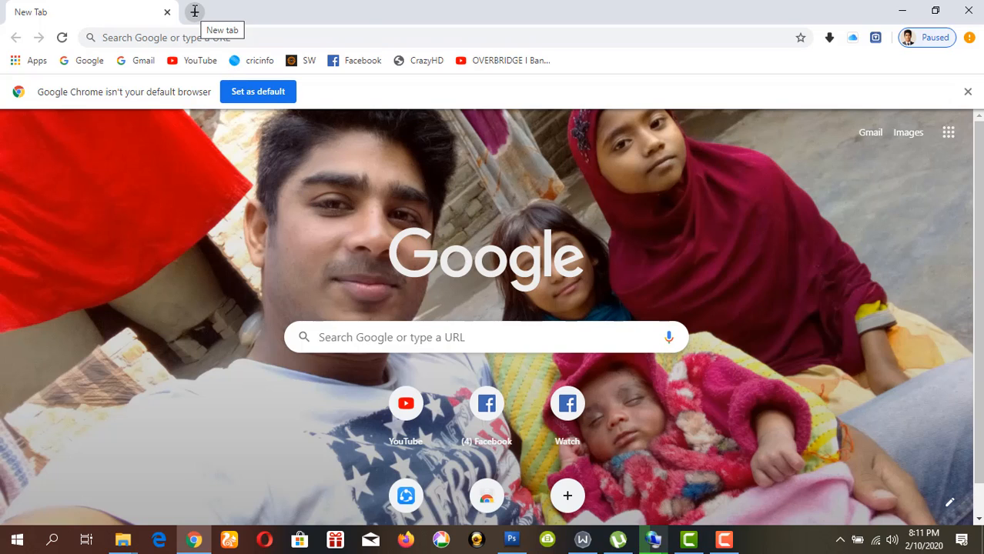
Switch new tab shortcuts to Most visited sites and reopen the customization panel
{"action": "left_click", "coordinate": [194, 13]}
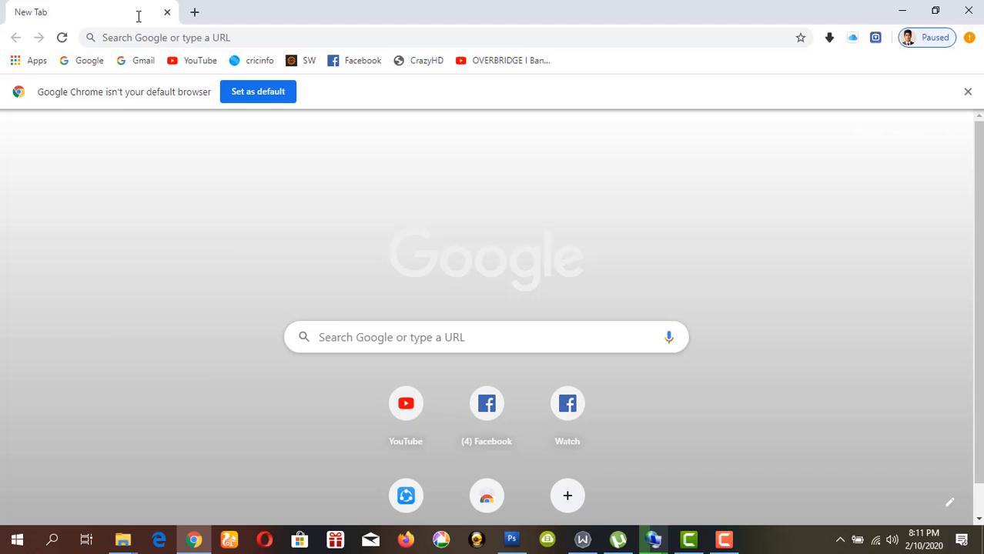
{"action": "left_click", "coordinate": [948, 502]}
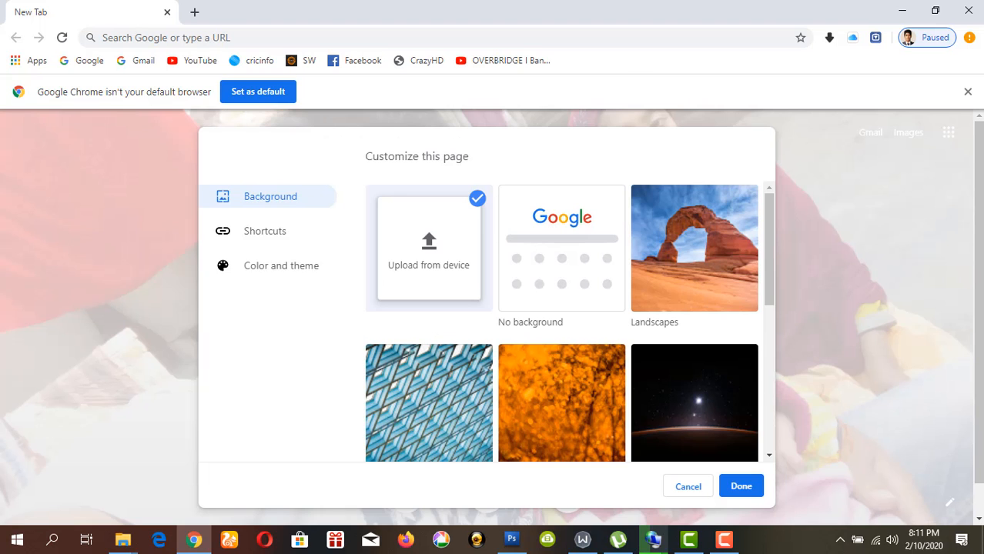
{"action": "left_click", "coordinate": [265, 231]}
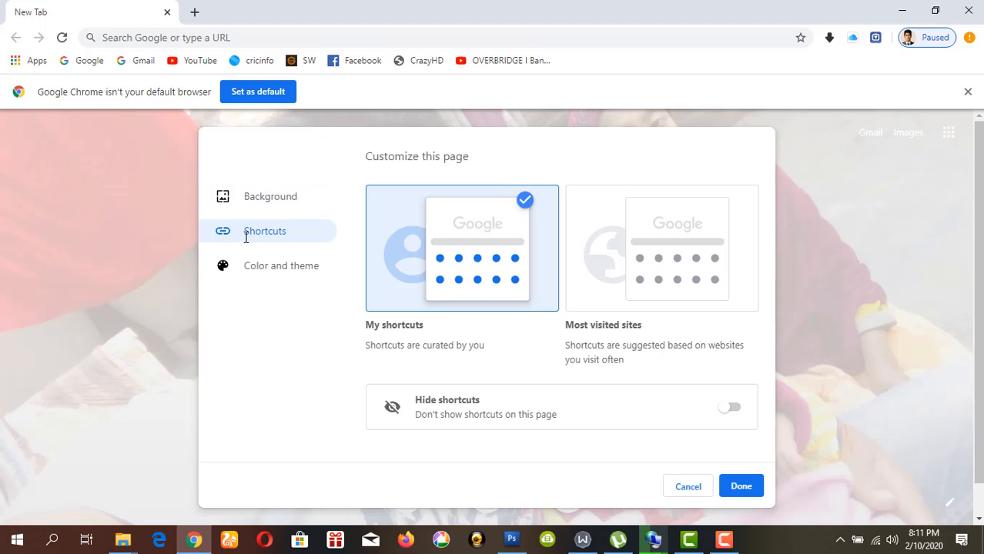
{"action": "left_click", "coordinate": [739, 487]}
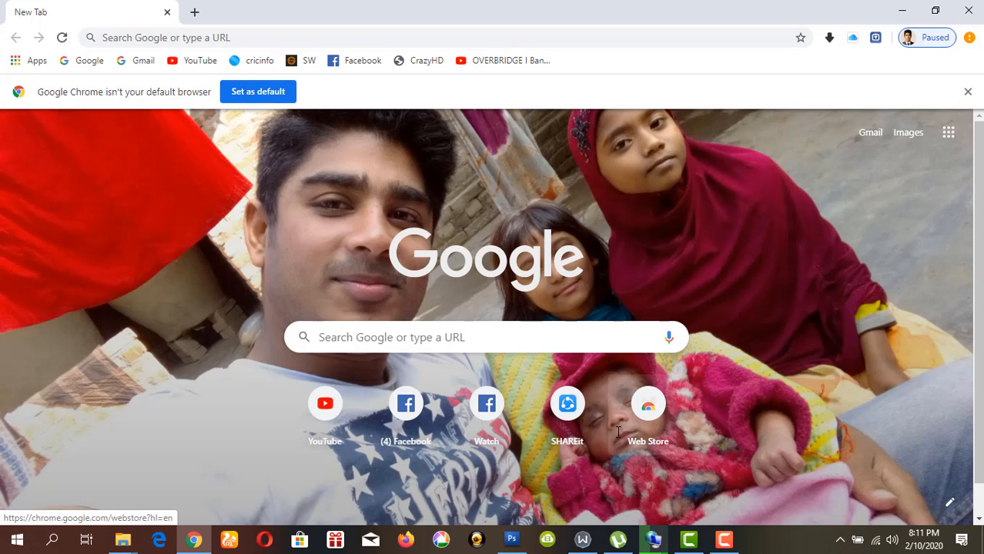
{"action": "left_click", "coordinate": [948, 502]}
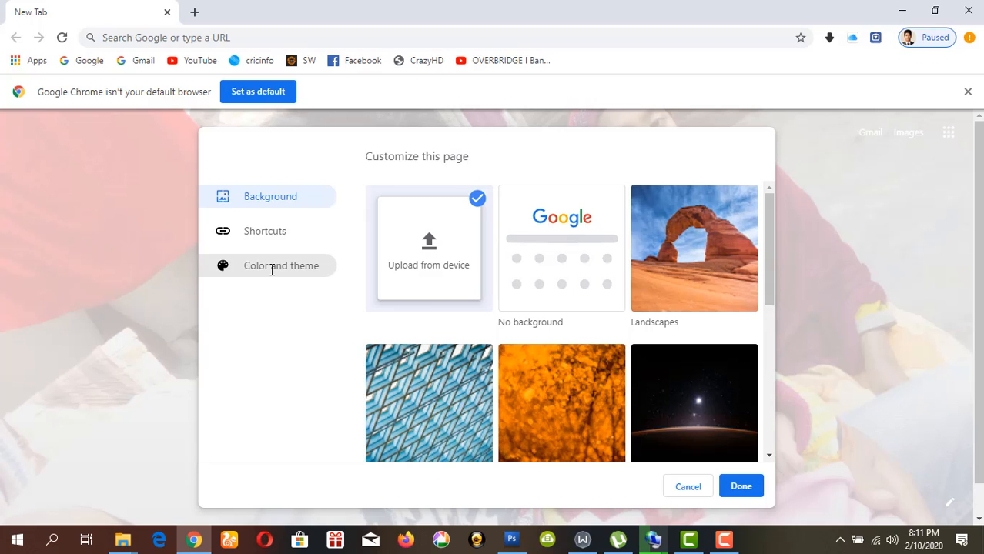
{"action": "mouse_move", "coordinate": [280, 265]}
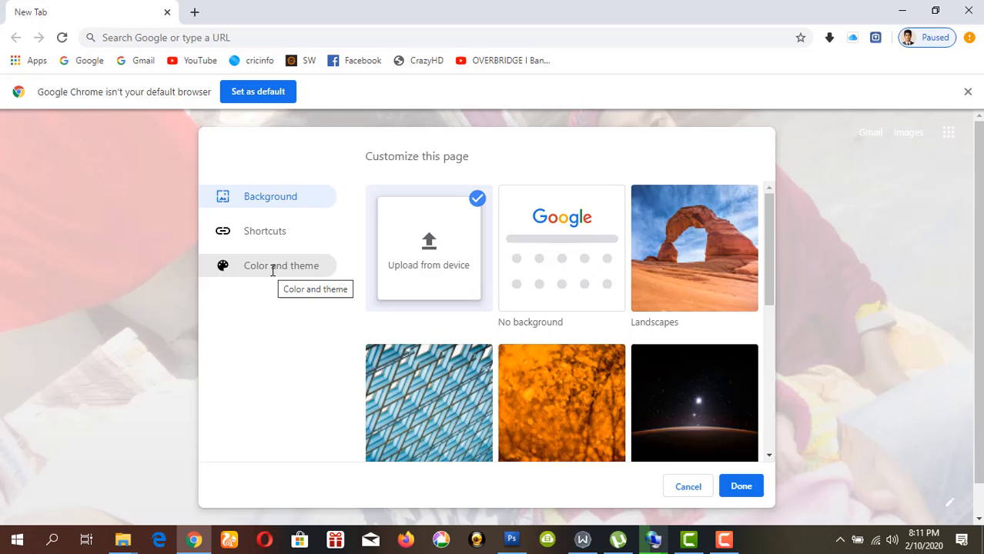
Choose the crimson swatch under Color and theme (after trying red) and save with Done
{"action": "left_click", "coordinate": [281, 265]}
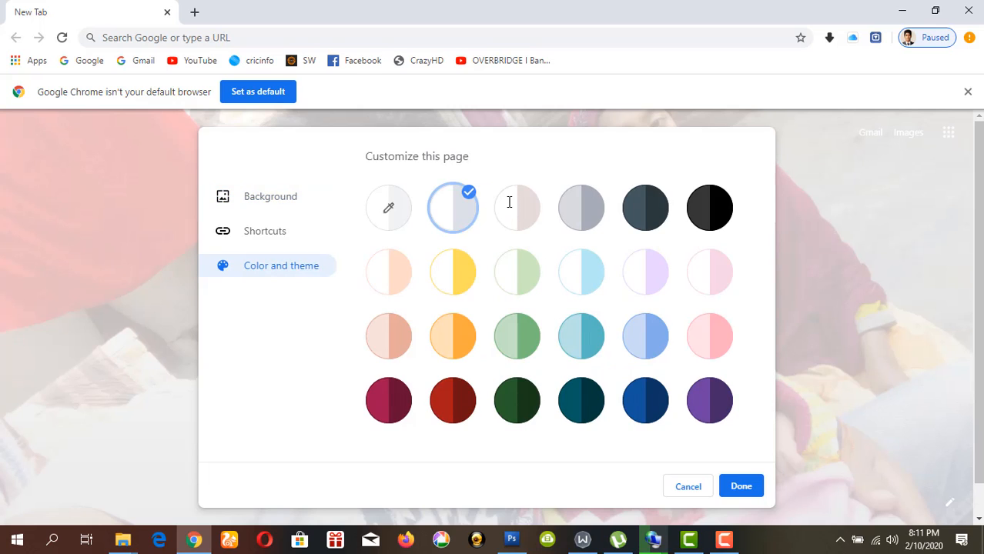
{"action": "left_click", "coordinate": [453, 400]}
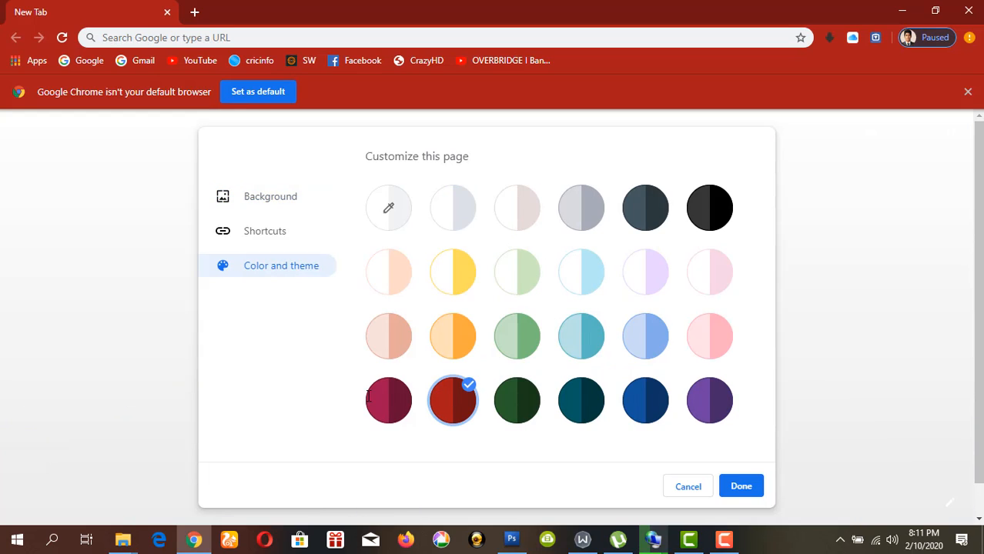
{"action": "left_click", "coordinate": [388, 400]}
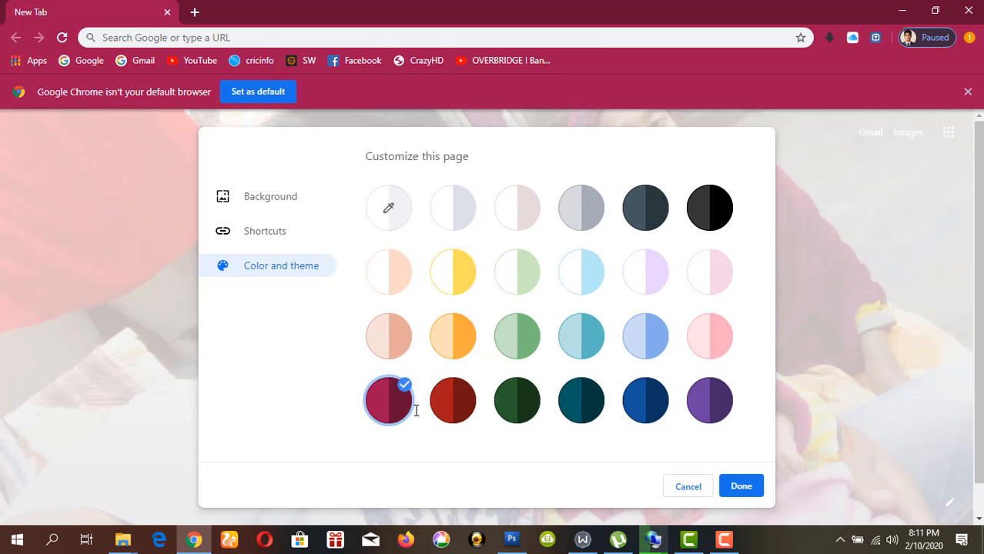
{"action": "left_click", "coordinate": [739, 487]}
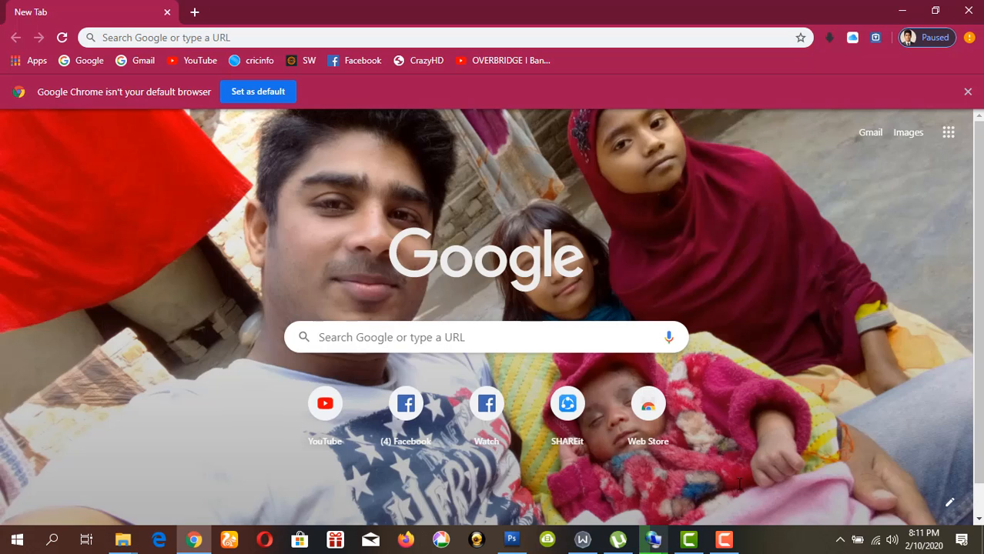
{"action": "mouse_move", "coordinate": [747, 358]}
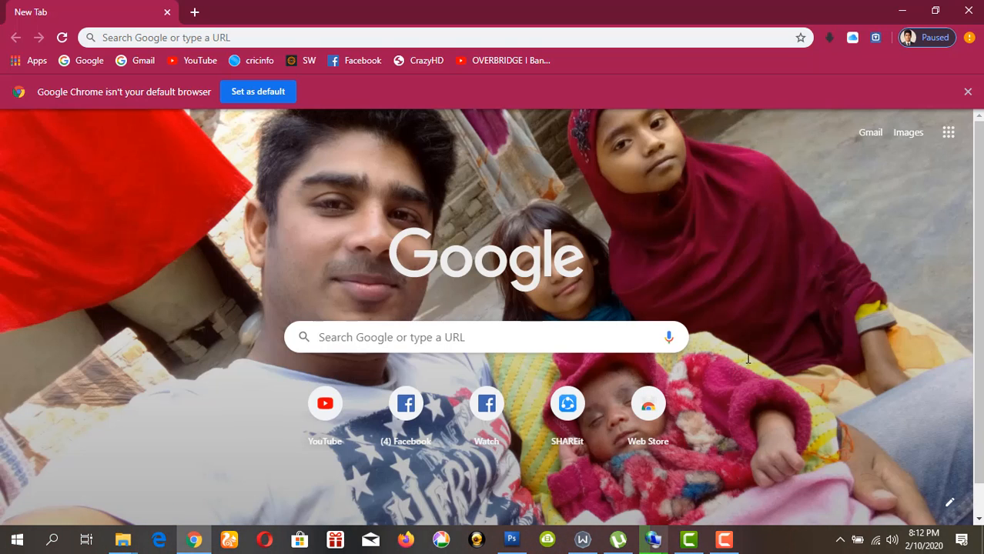
{"action": "mouse_move", "coordinate": [721, 266]}
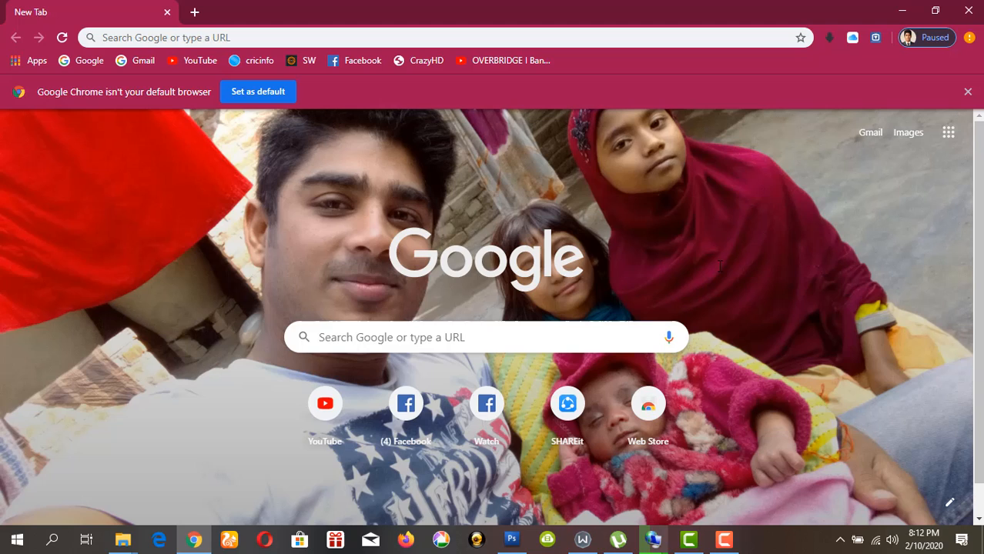